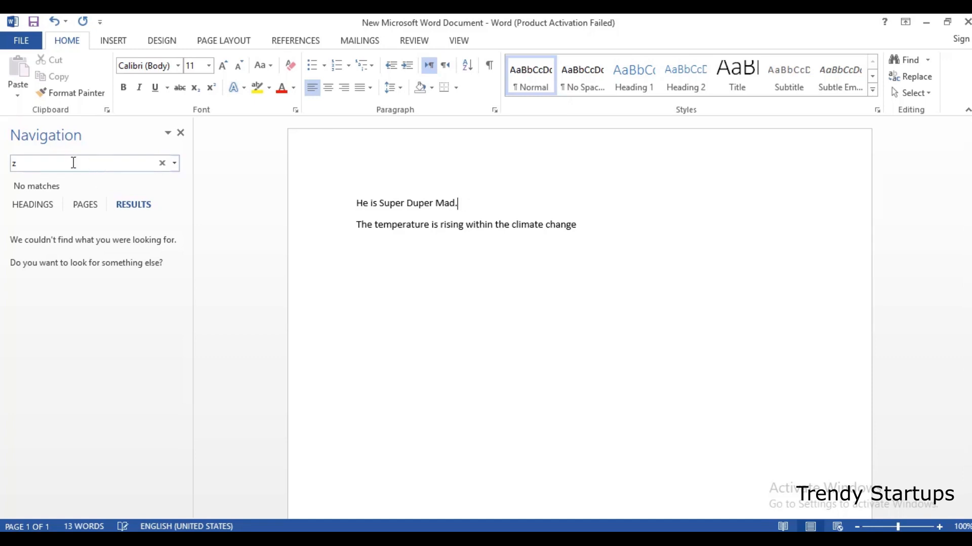
type("h")
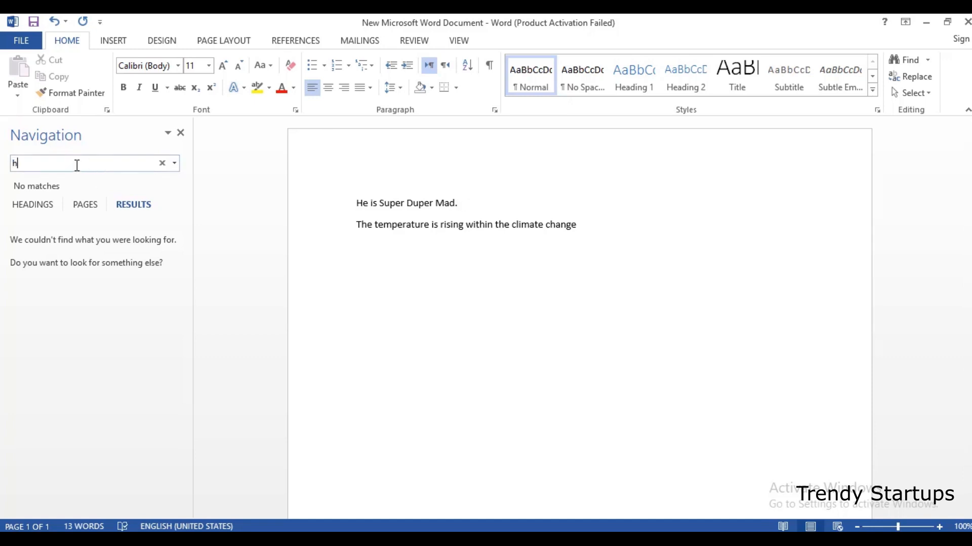
type("e")
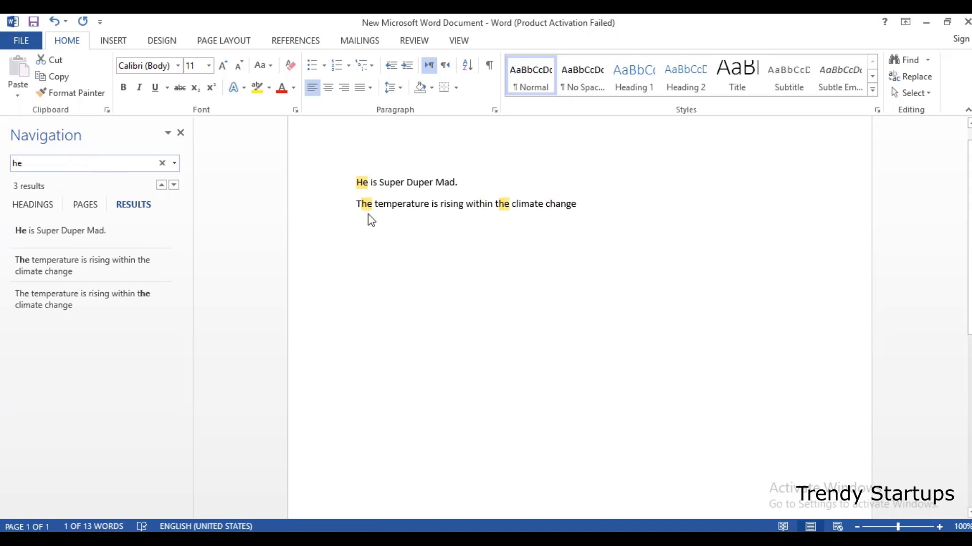